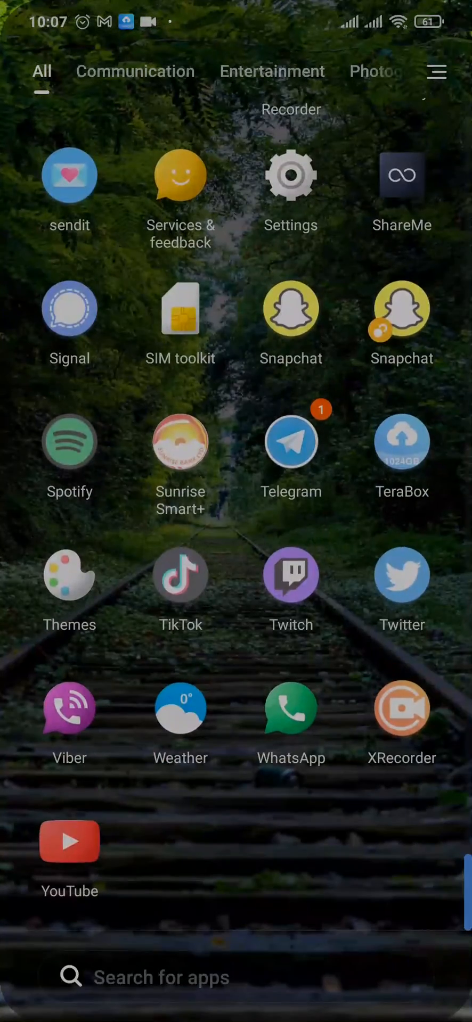
Launch the Contacts app from the app drawer to show the contacts list.
left_click(291, 708)
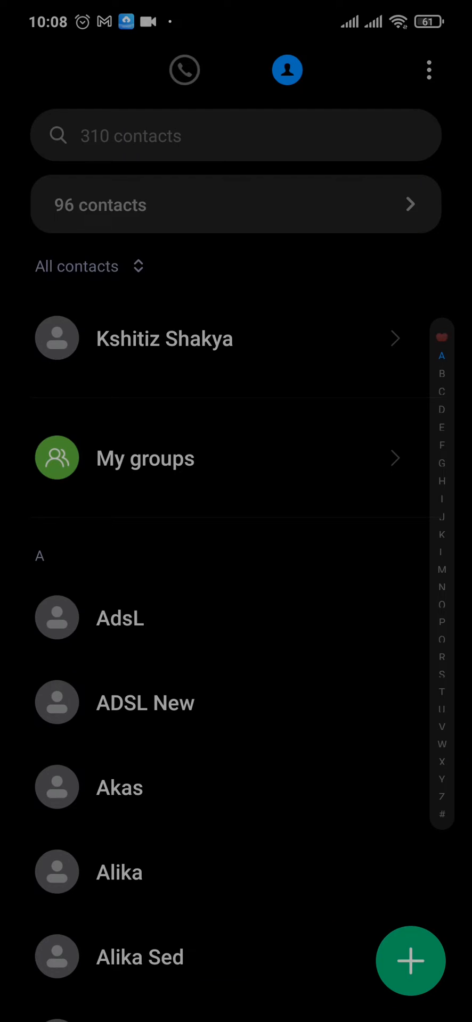
Open ADSL New's details, close its editor without saving, and go home.
left_click(145, 702)
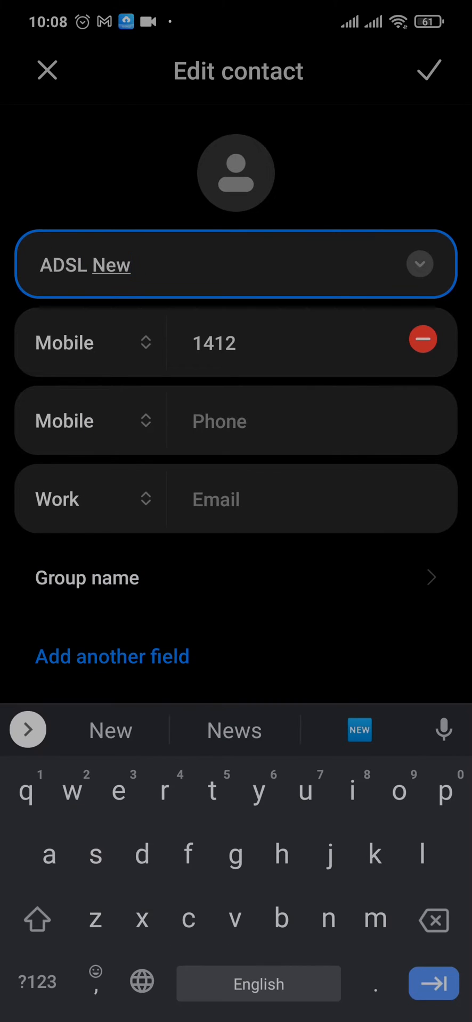
left_click(429, 70)
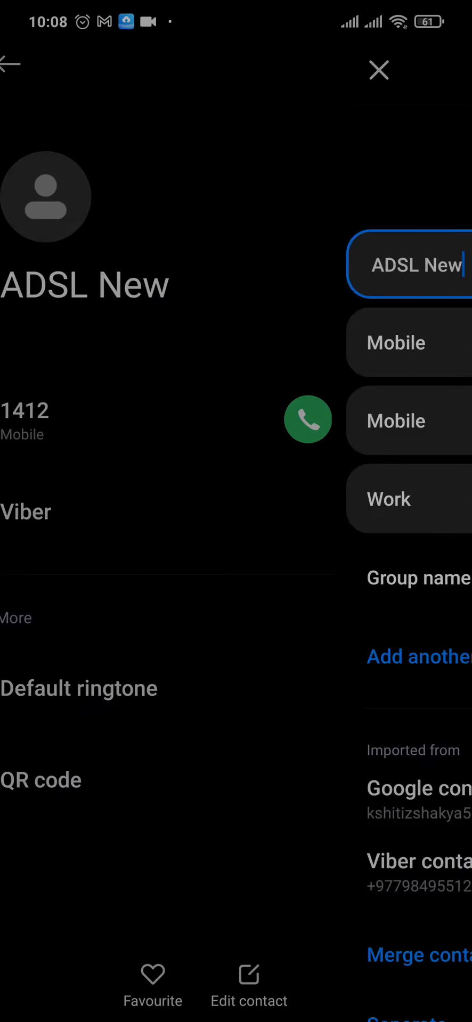
left_click(378, 70)
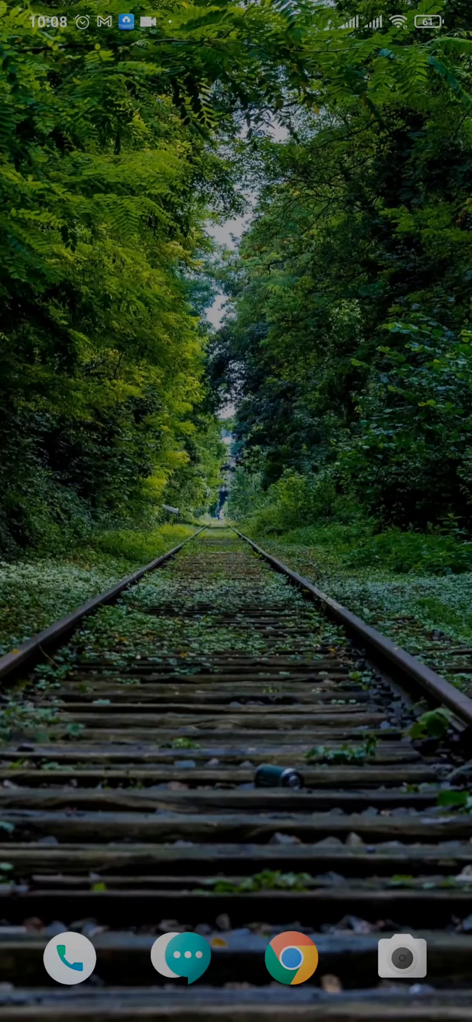
Open WhatsApp's Privacy > Blocked contacts page, which lists no blocked contacts.
scroll("up", 3)
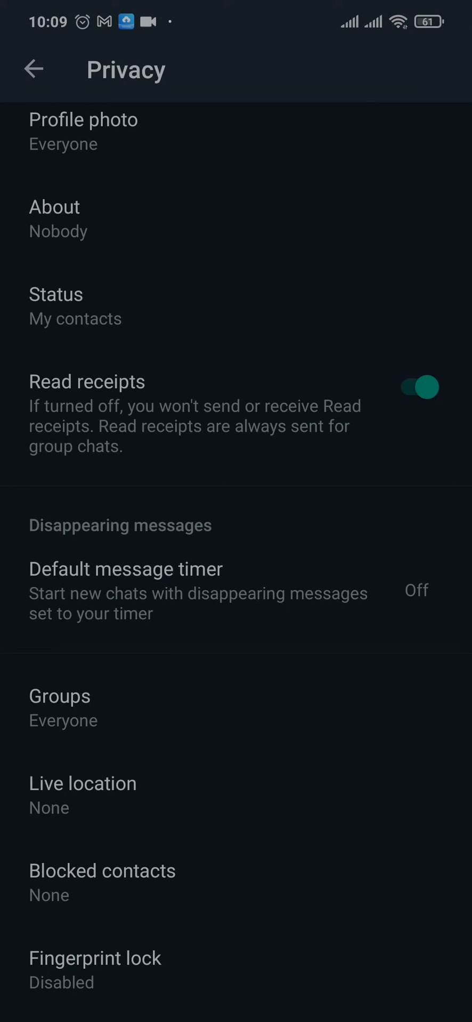
left_click(102, 871)
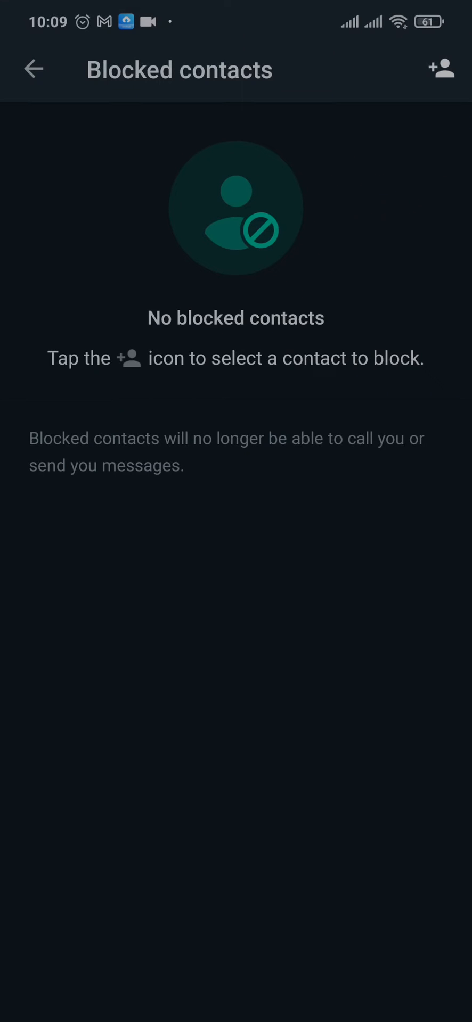
Exit WhatsApp's Blocked contacts page and browse the phone's app drawer.
left_click(87, 336)
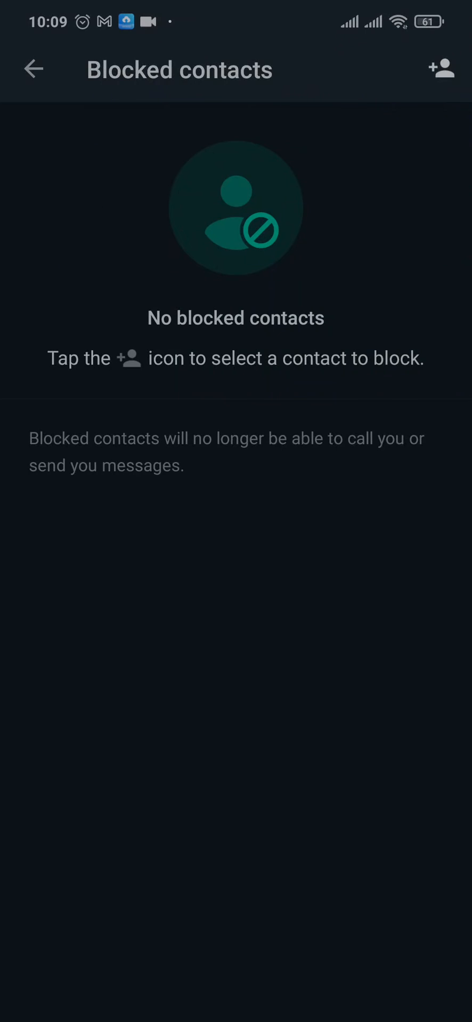
left_click(31, 69)
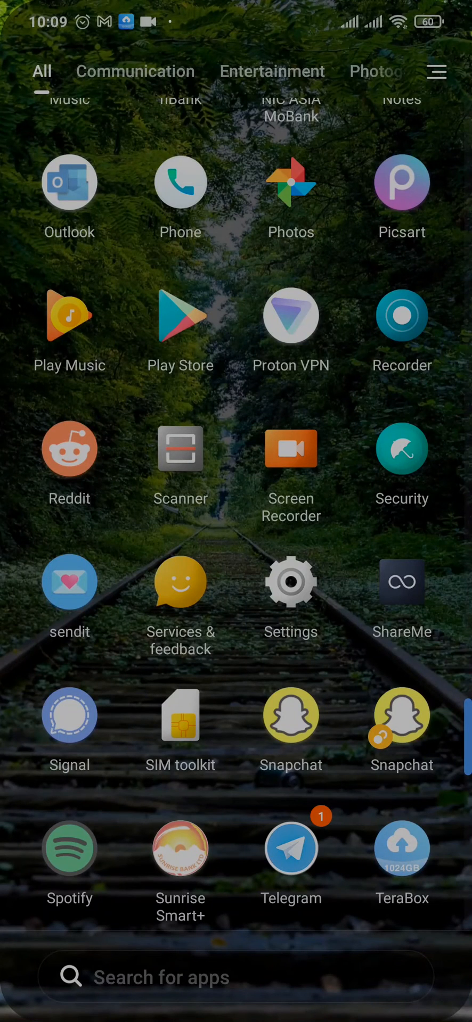
scroll("up", 3)
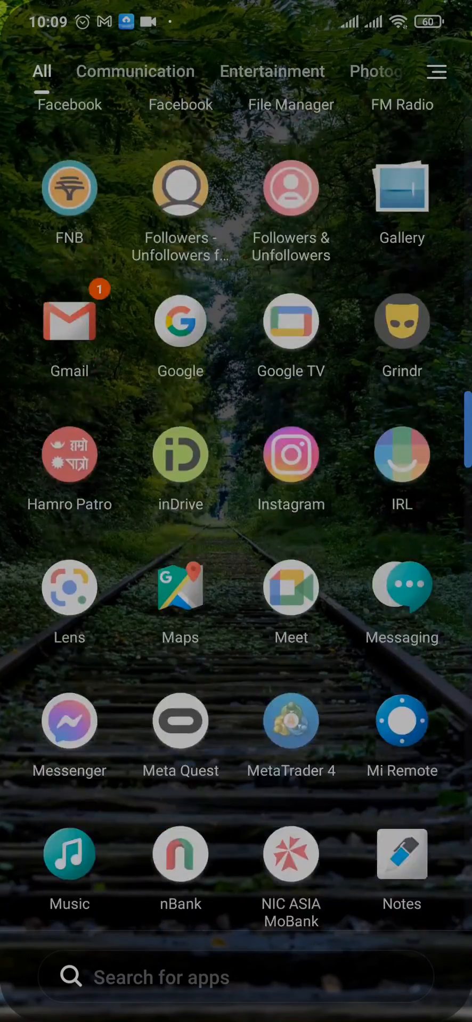